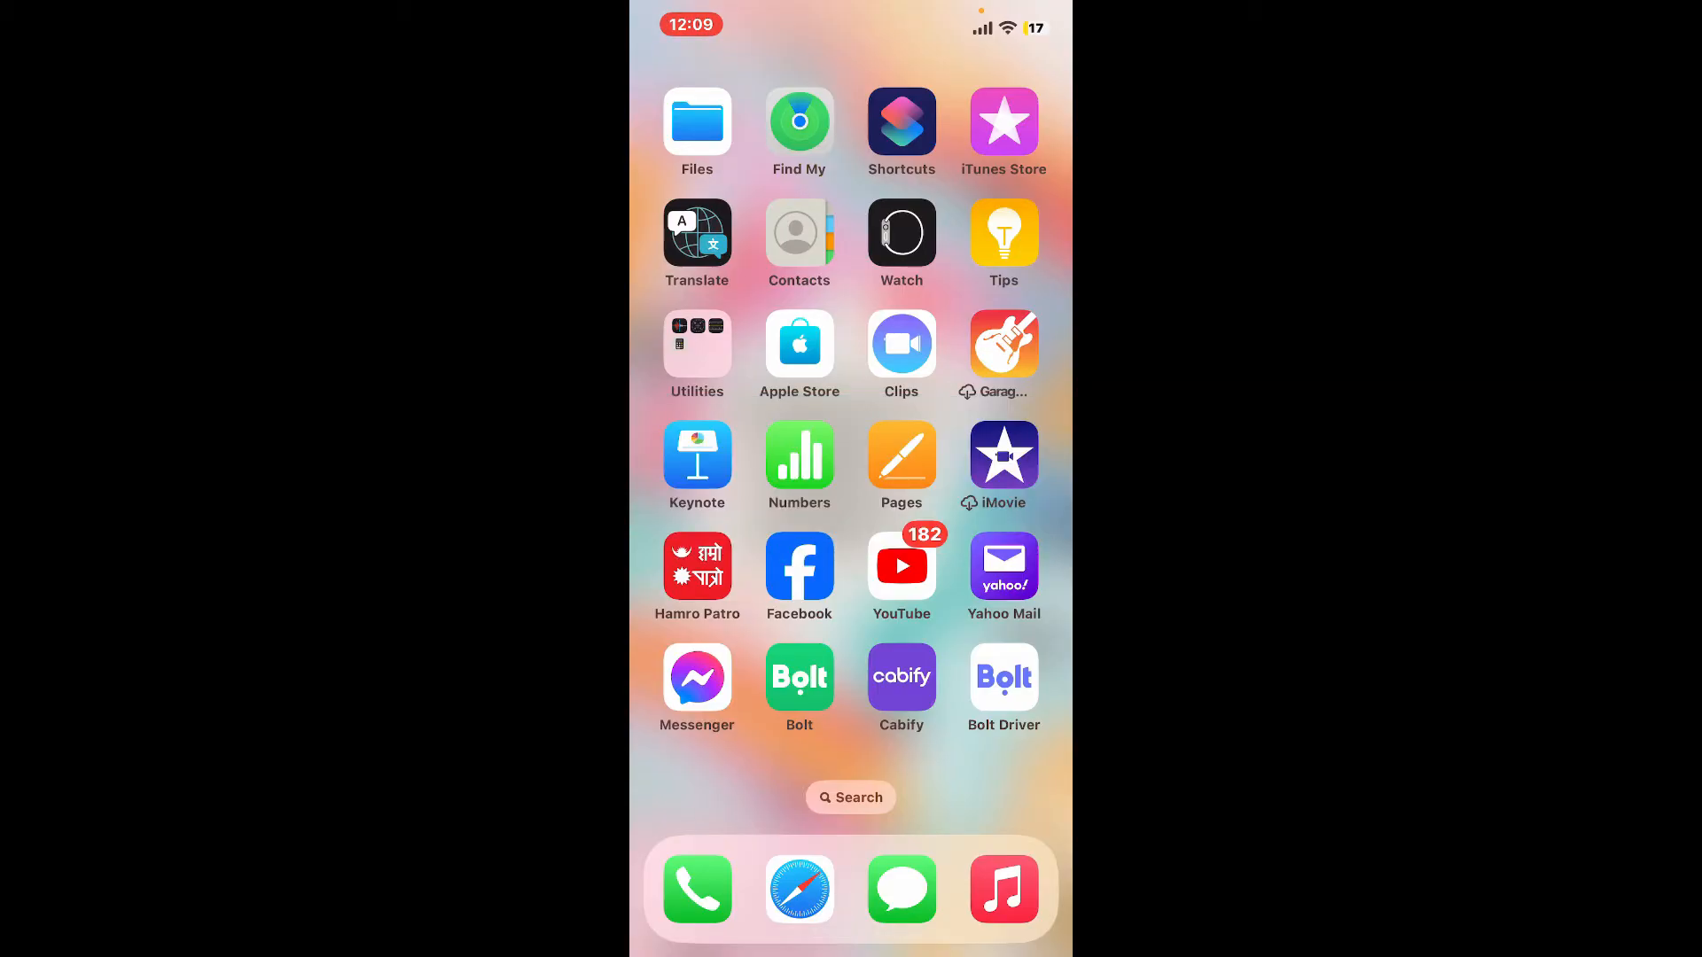
# Launch Bolt from the home screen and go to Promotions via the side menu
pyautogui.click(799, 677)
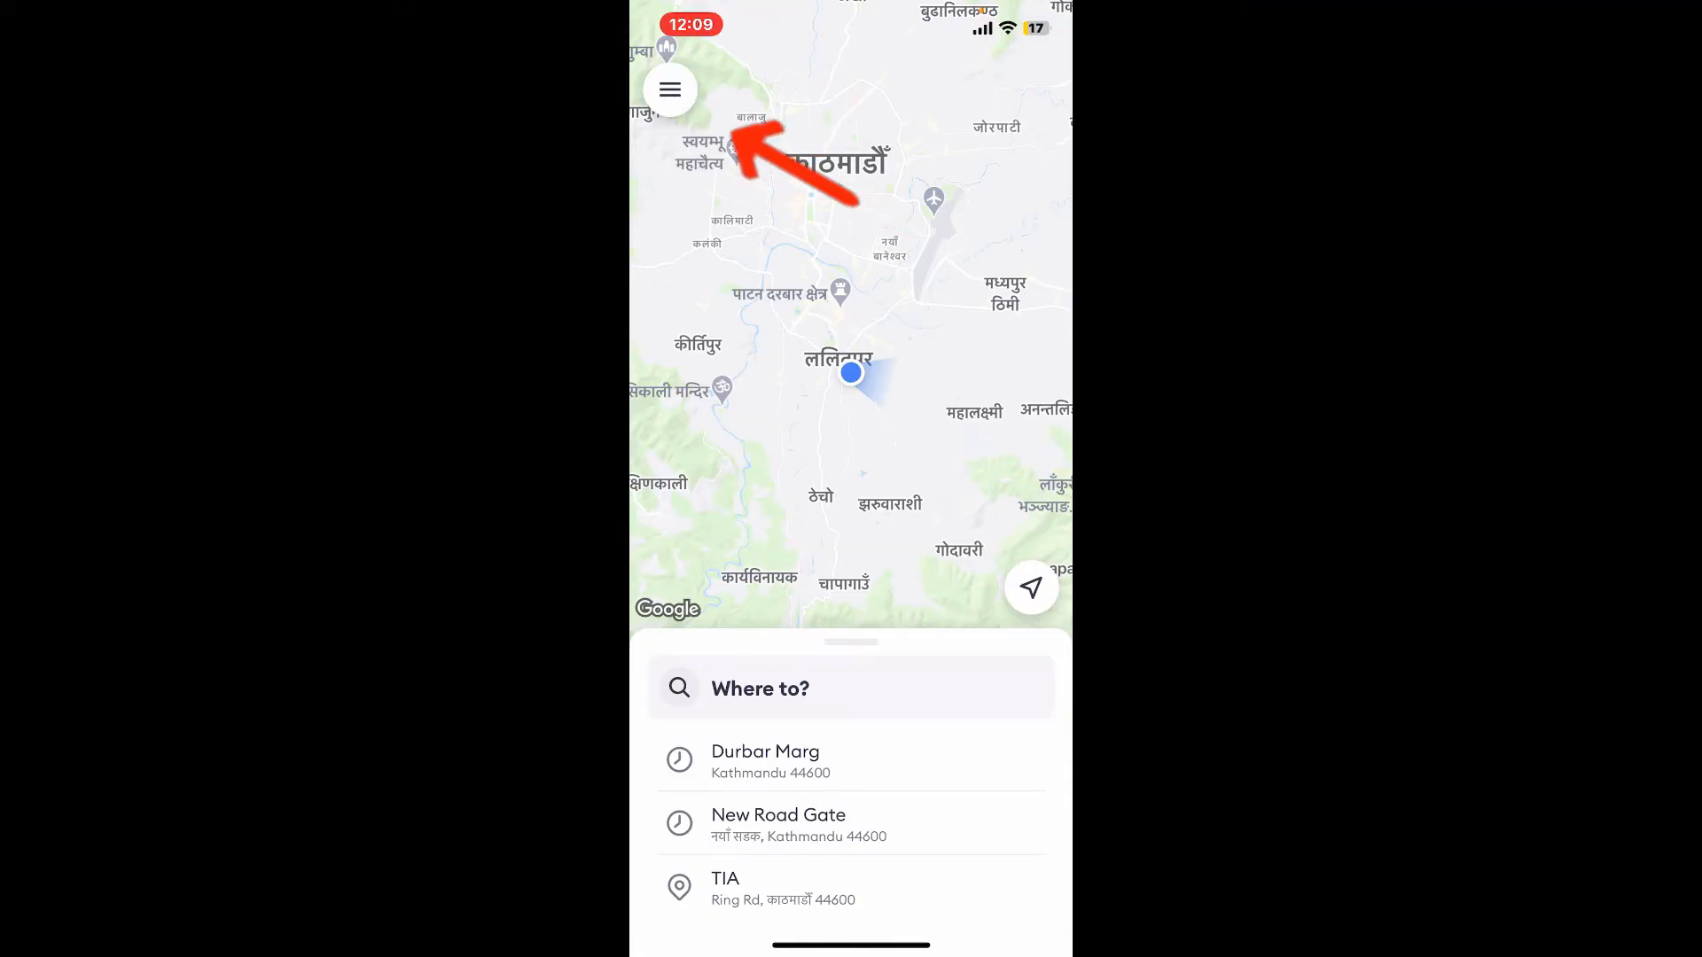
pyautogui.click(670, 88)
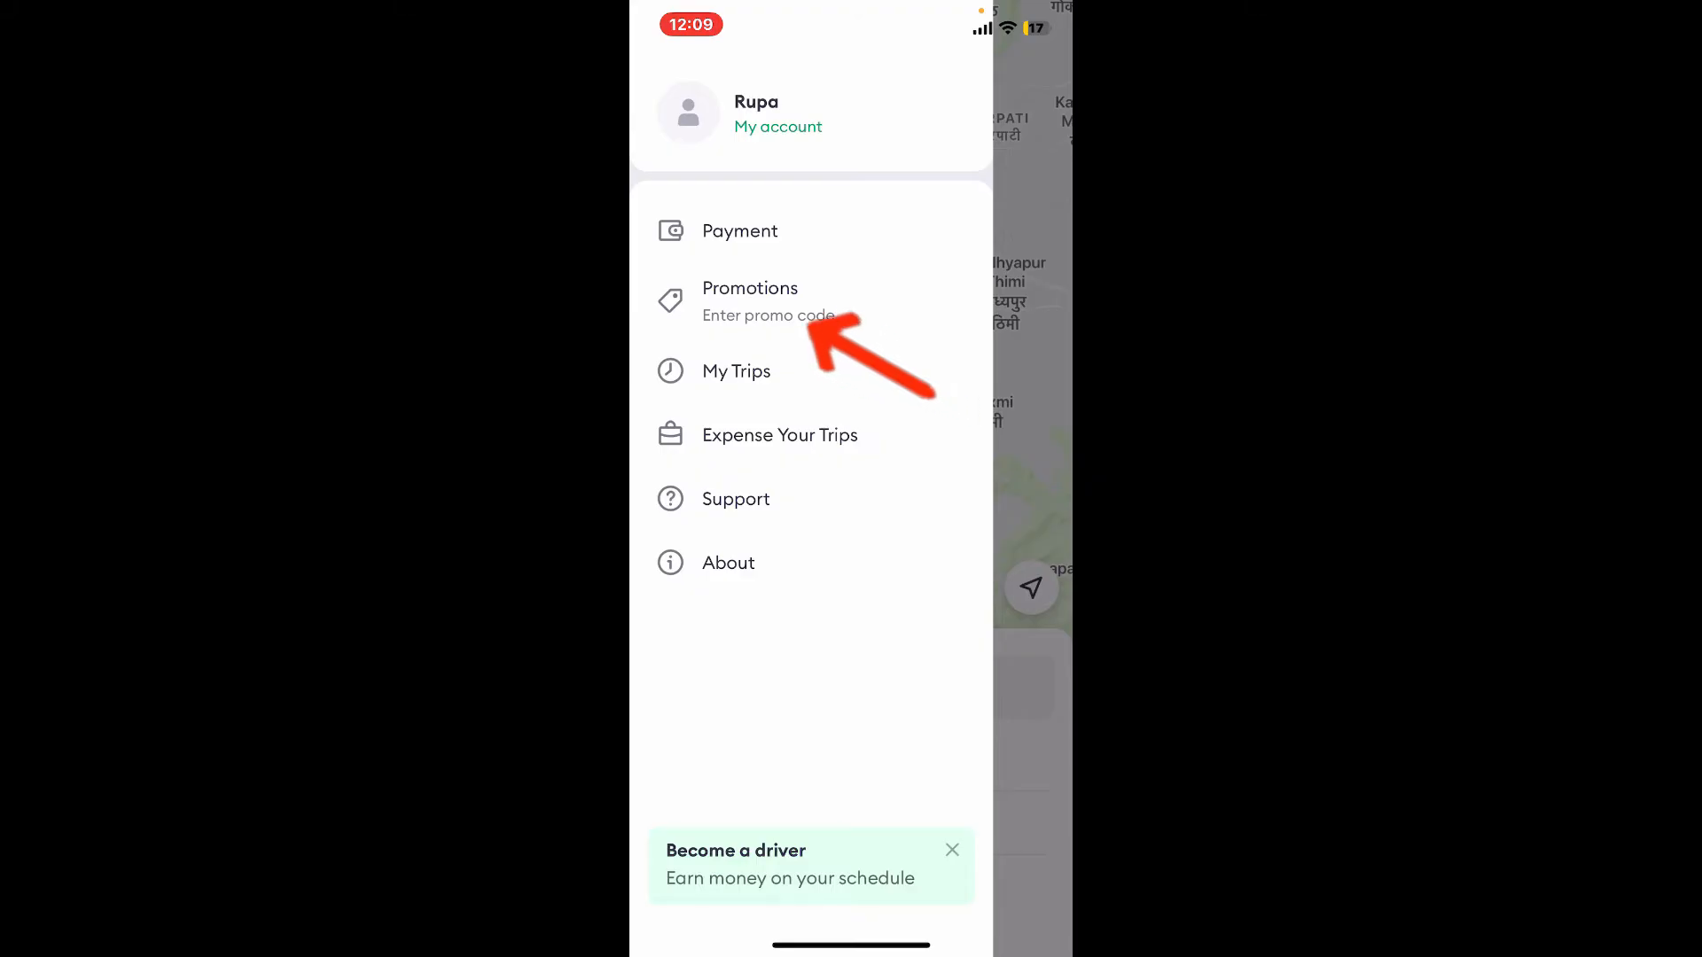
pyautogui.click(750, 301)
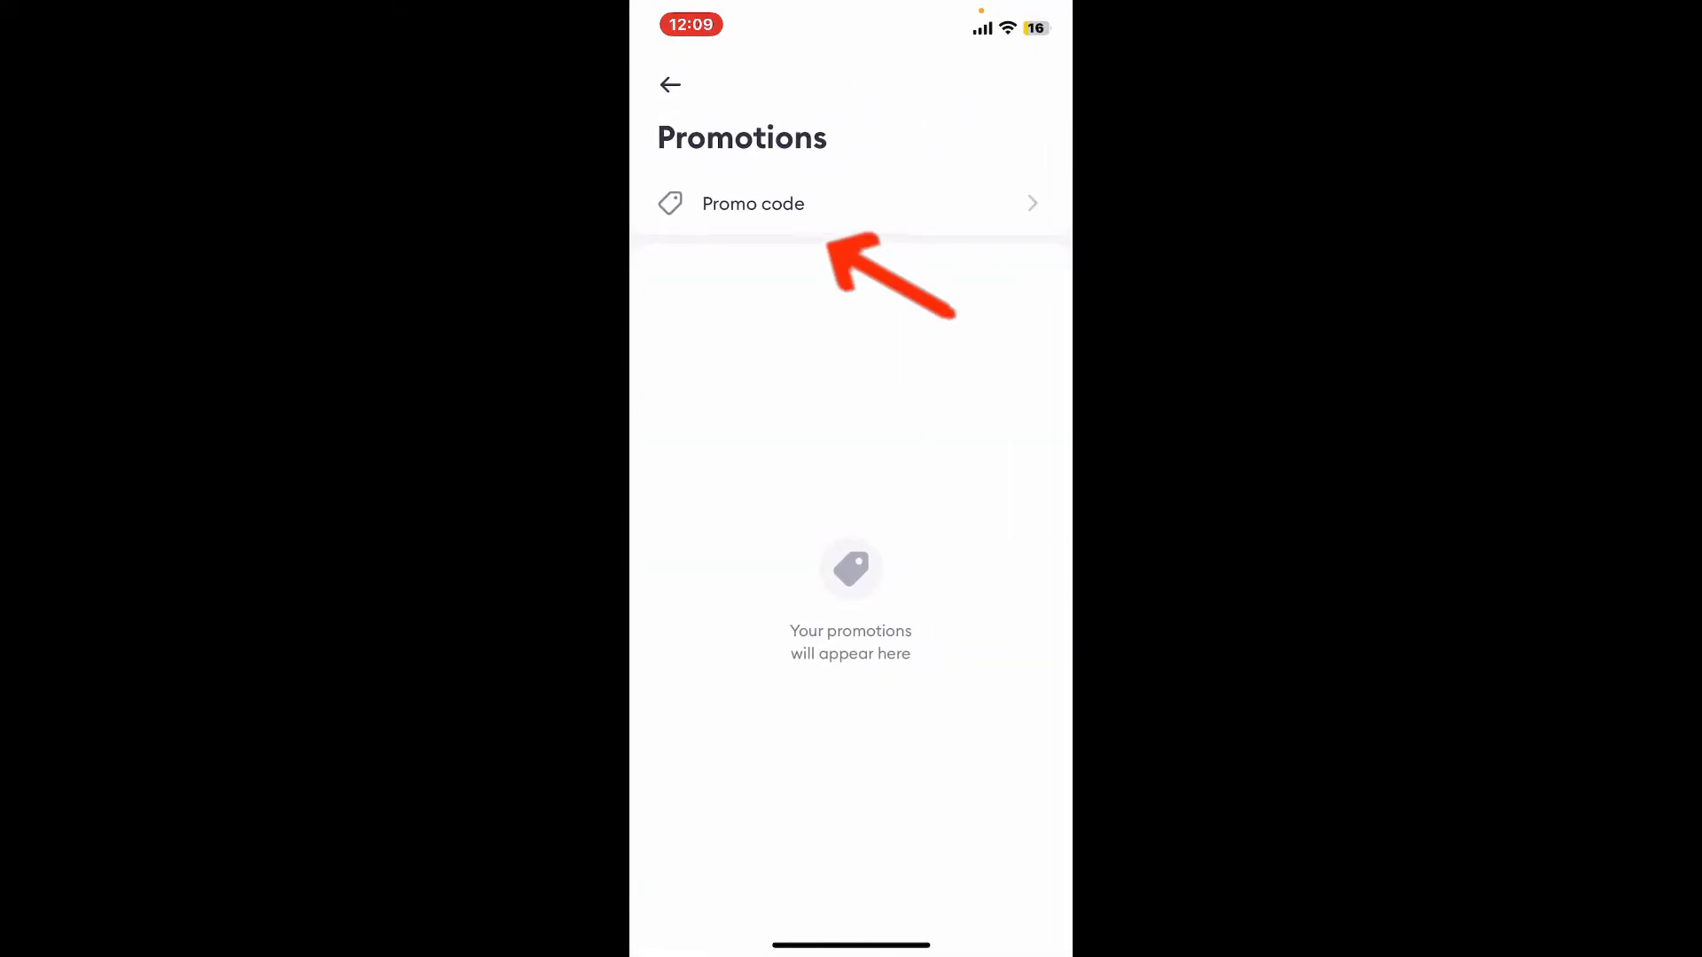
pyautogui.click(754, 203)
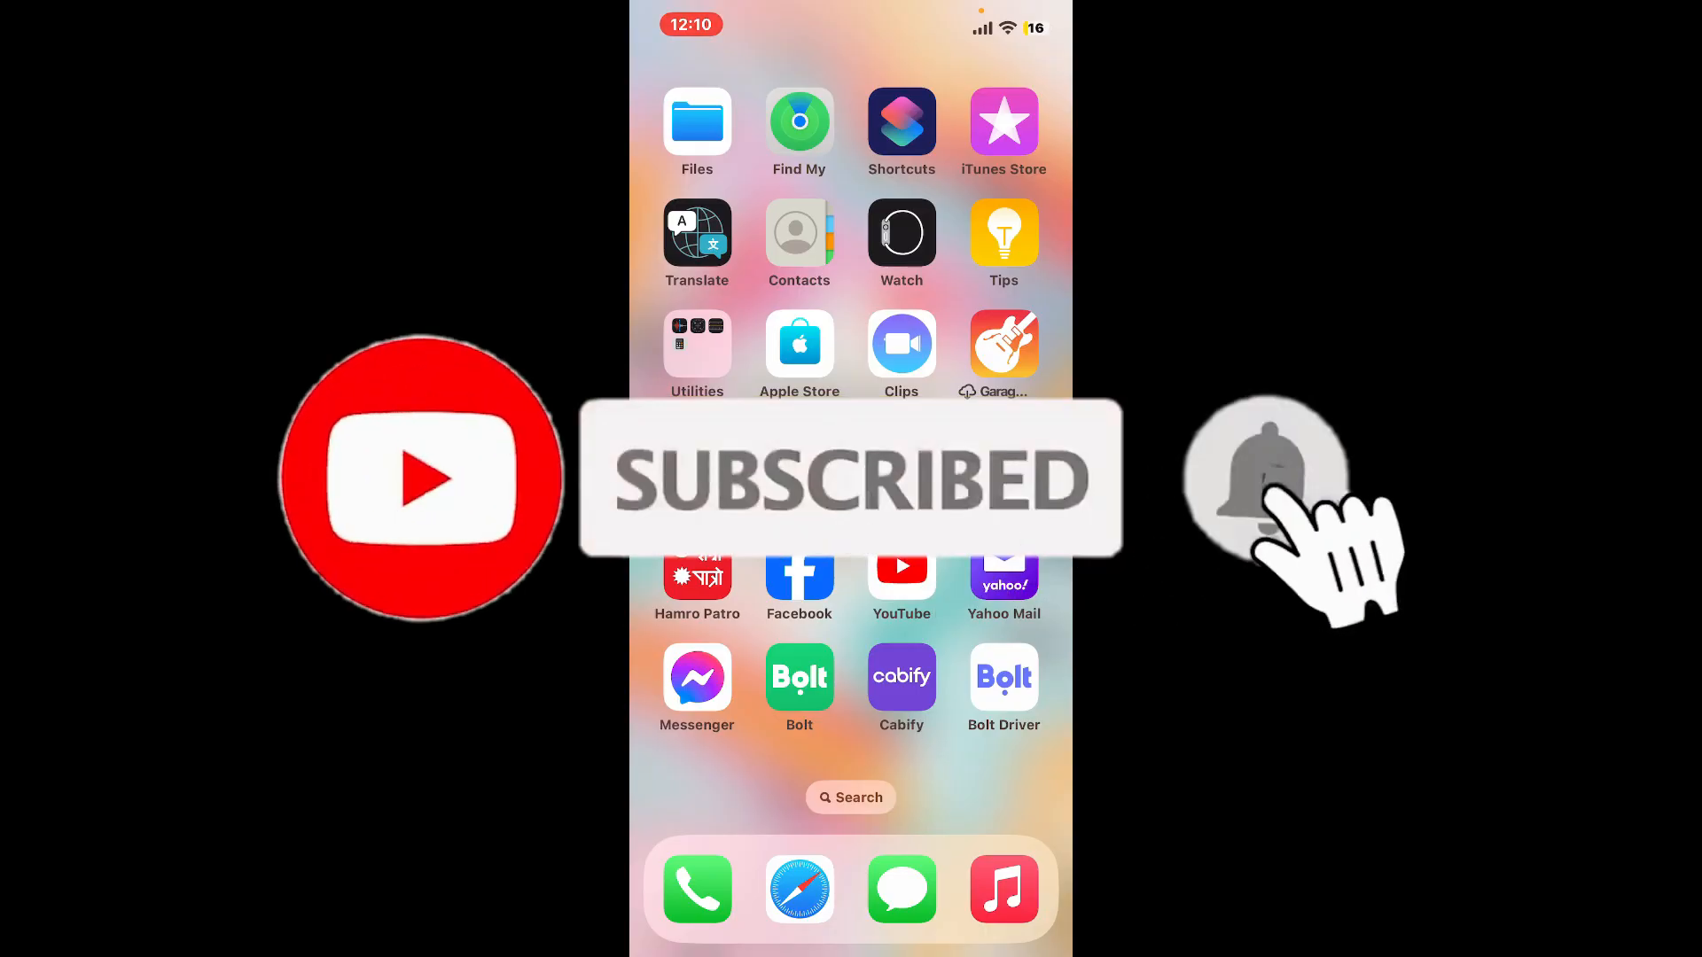
pyautogui.click(1264, 477)
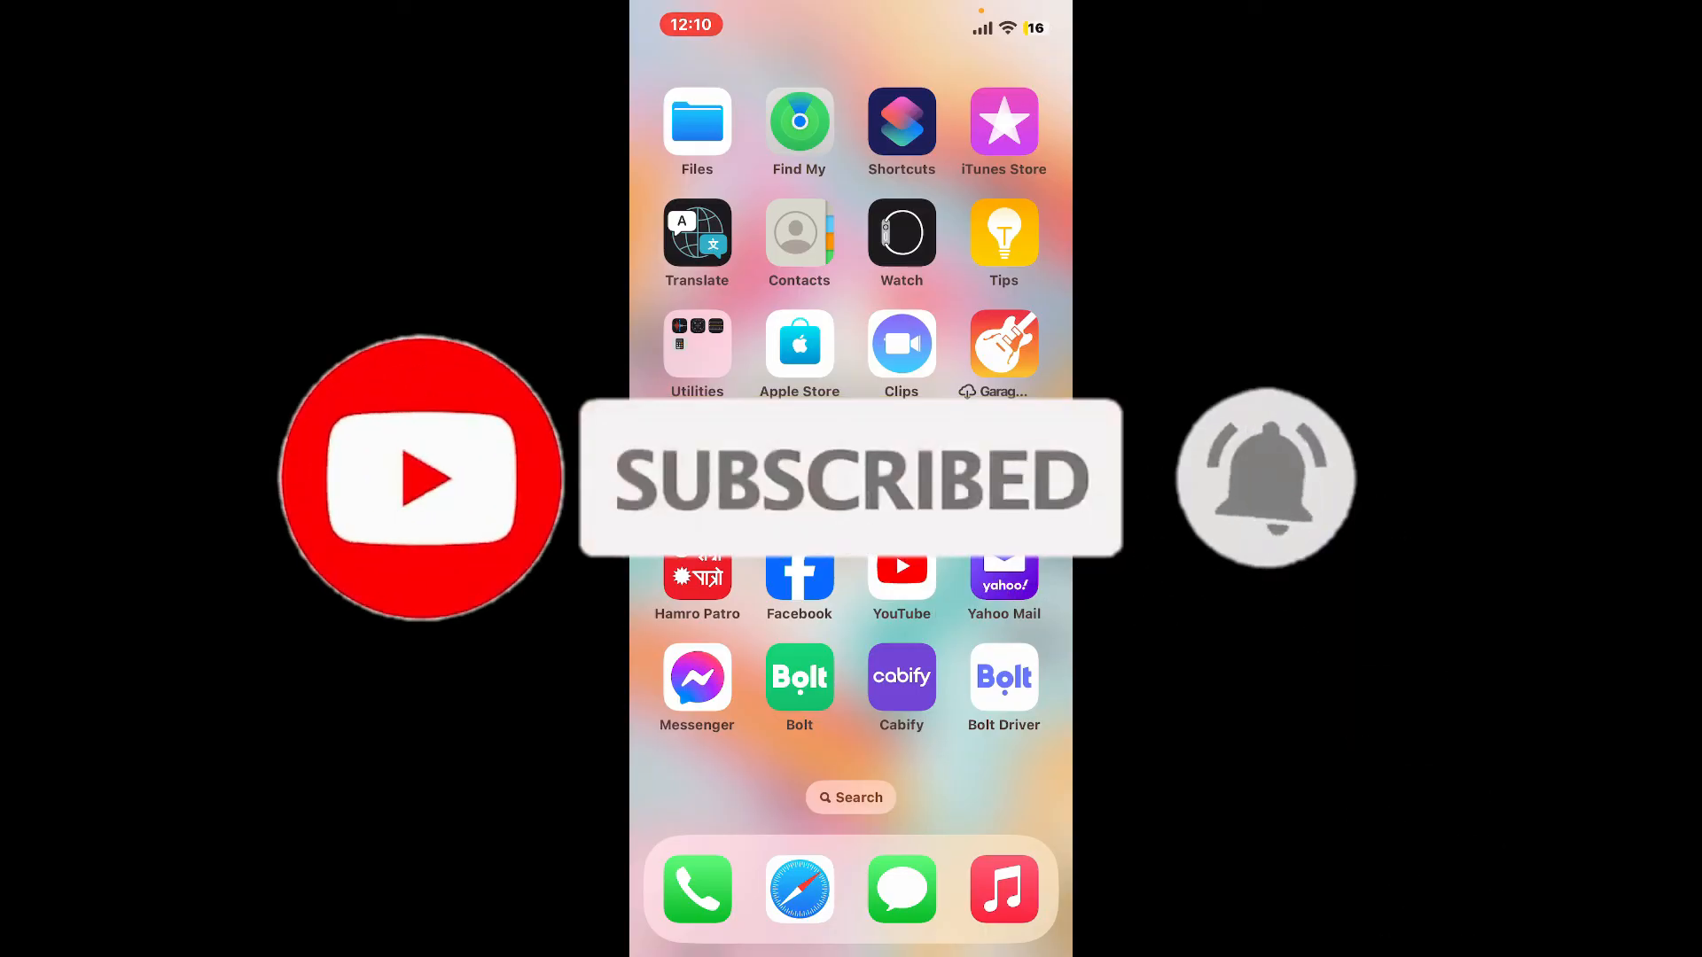